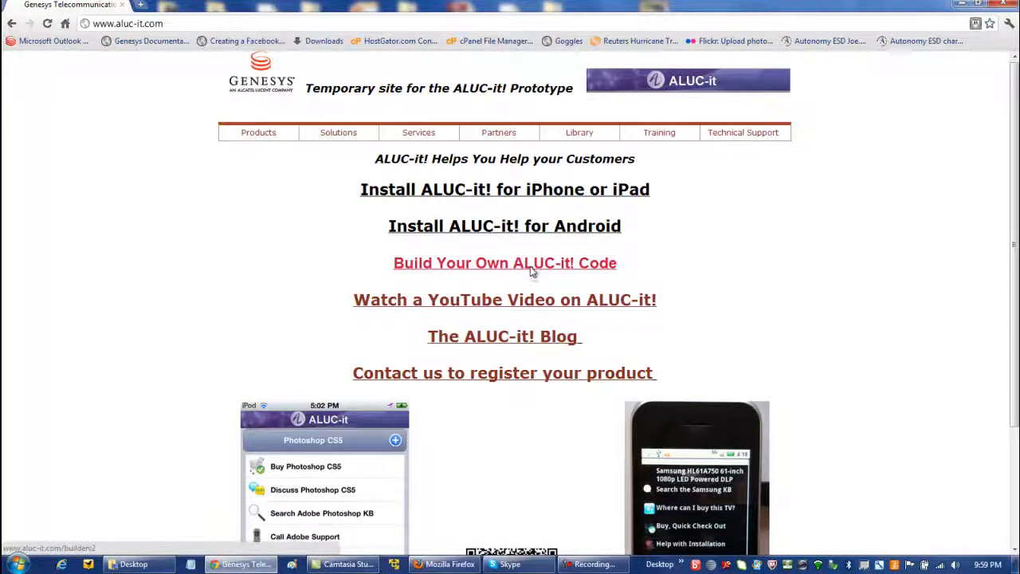
Start a custom ALUC-it code named 'Merry Christmas' for company 'Charlie'.
{"action": "left_click", "coordinate": [503, 262]}
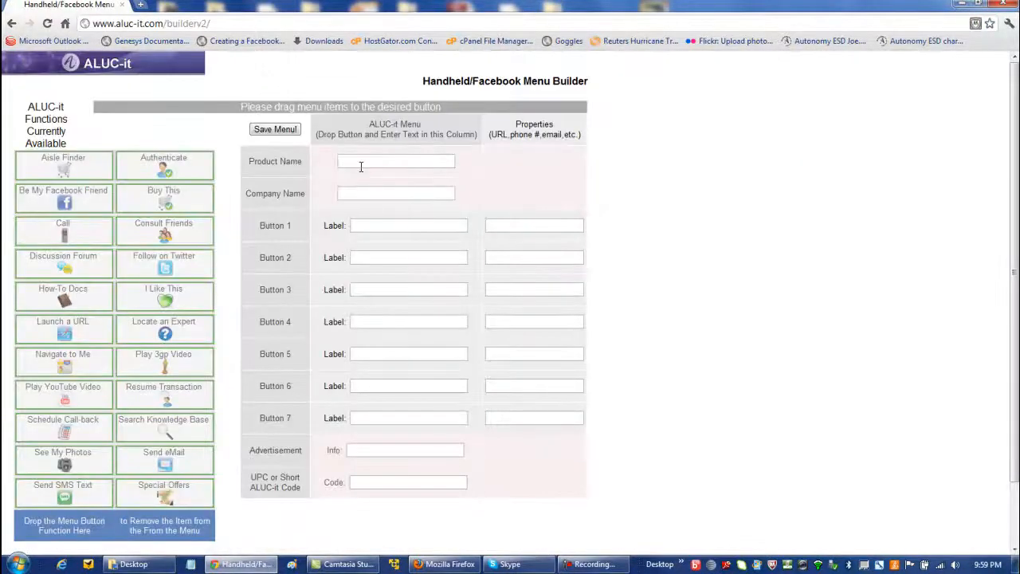
{"action": "type", "text": "Merry C"}
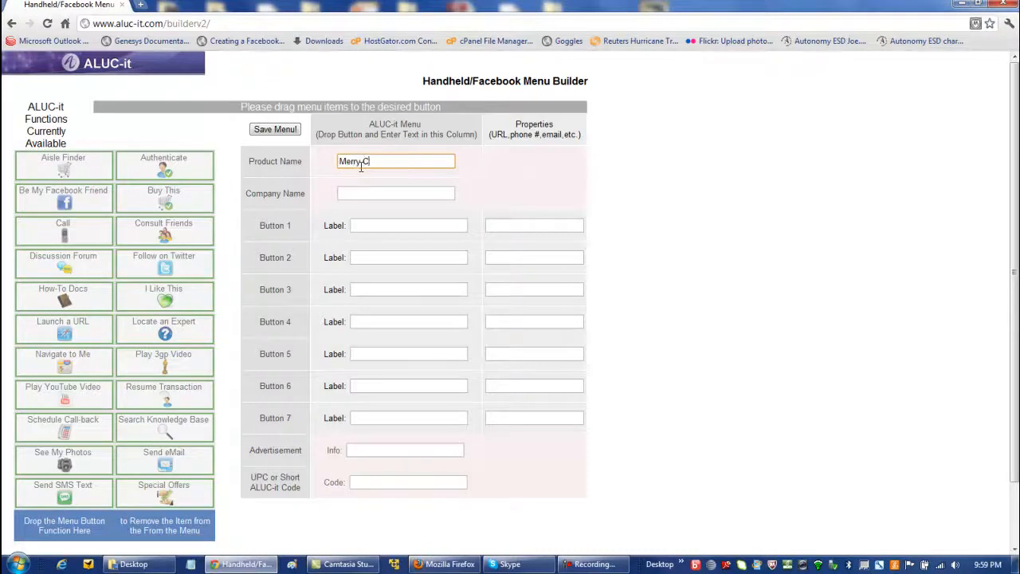
{"action": "type", "text": "Christmas"}
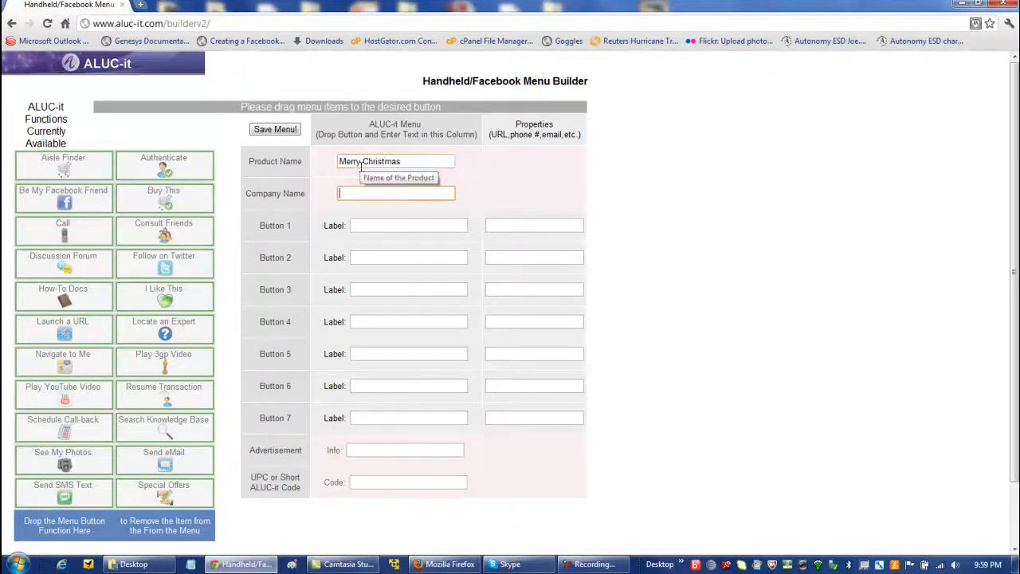
{"action": "type", "text": "Charlie"}
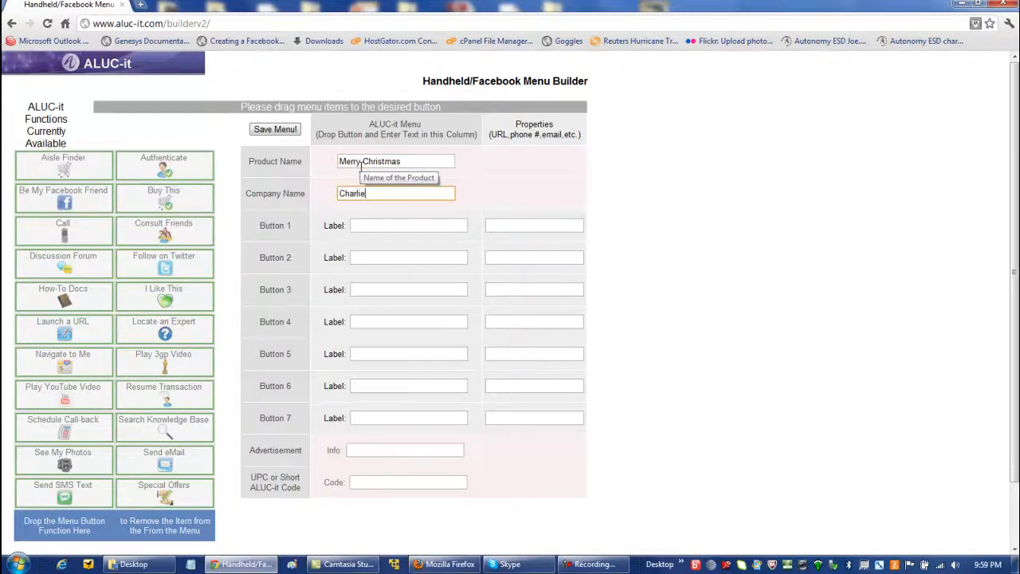
Assign the Play YouTube Video function to Button 1.
{"action": "left_click", "coordinate": [408, 224]}
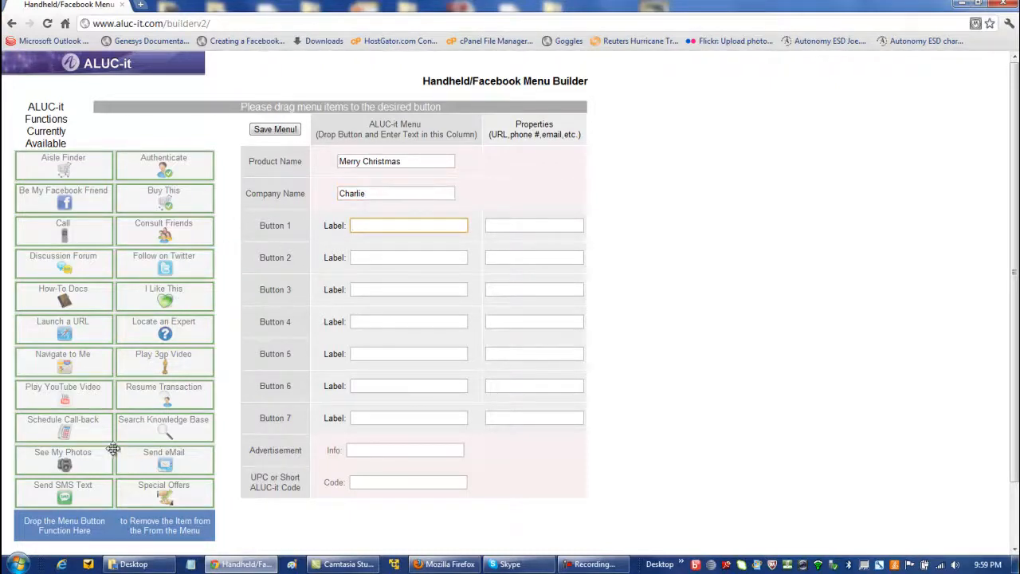
{"action": "left_click_drag", "start_coordinate": [64, 387], "coordinate": [408, 224]}
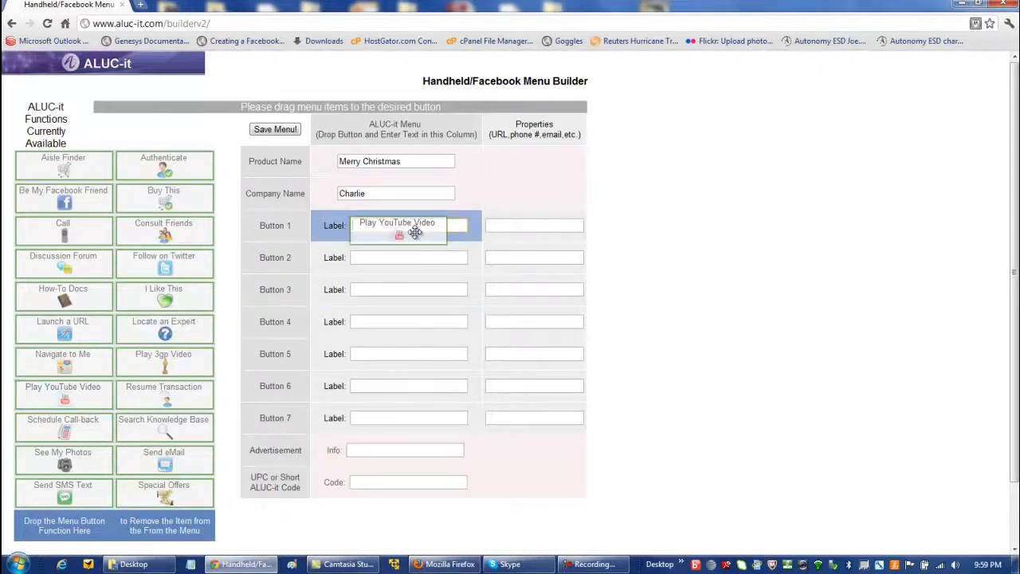
{"action": "left_click_drag", "start_coordinate": [64, 387], "coordinate": [396, 234]}
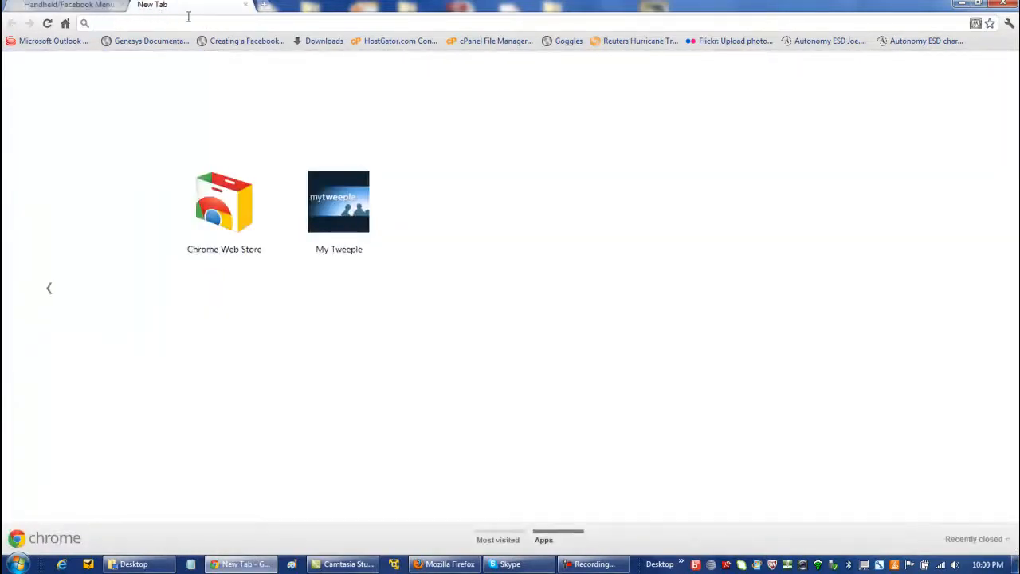
In a new tab, search YouTube for charlieisaacs porpoises videos.
{"action": "type", "text": "www.youtube.com"}
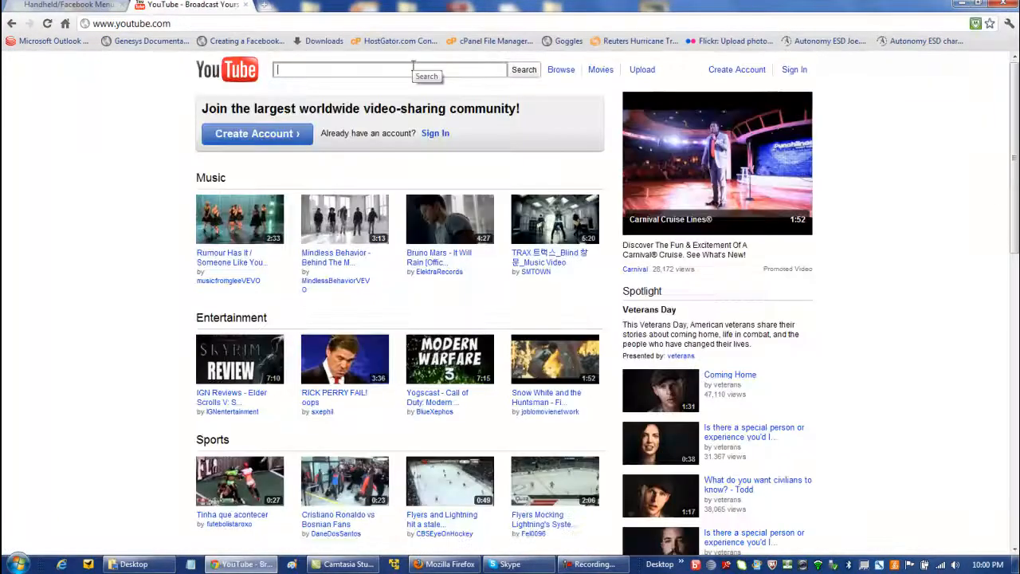
{"action": "type", "text": "@charlieisaacs porpoises"}
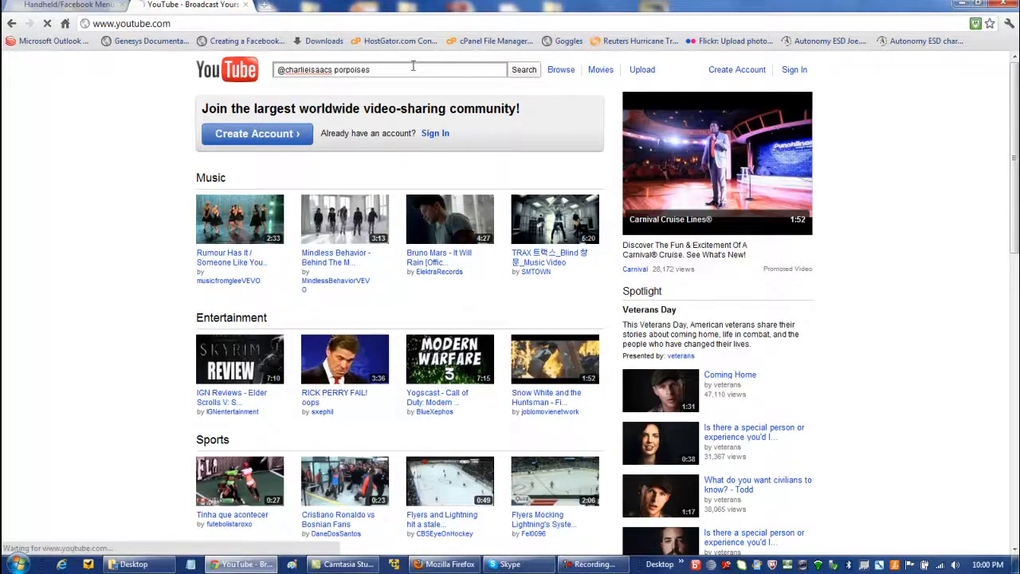
{"action": "left_click", "coordinate": [523, 70]}
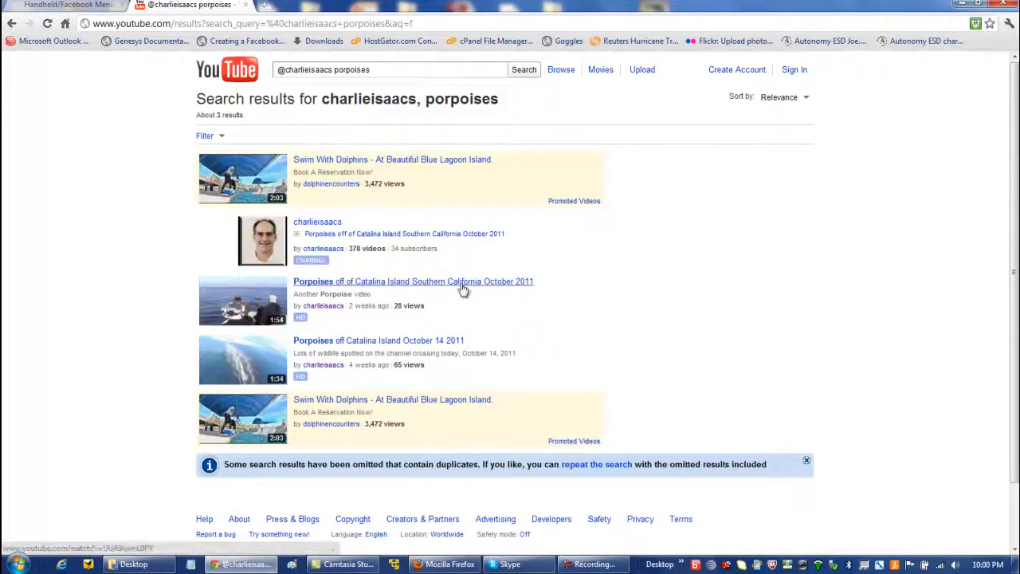
Get the share link of the Porpoises off Catalina Island video and return to the builder.
{"action": "left_click", "coordinate": [413, 281]}
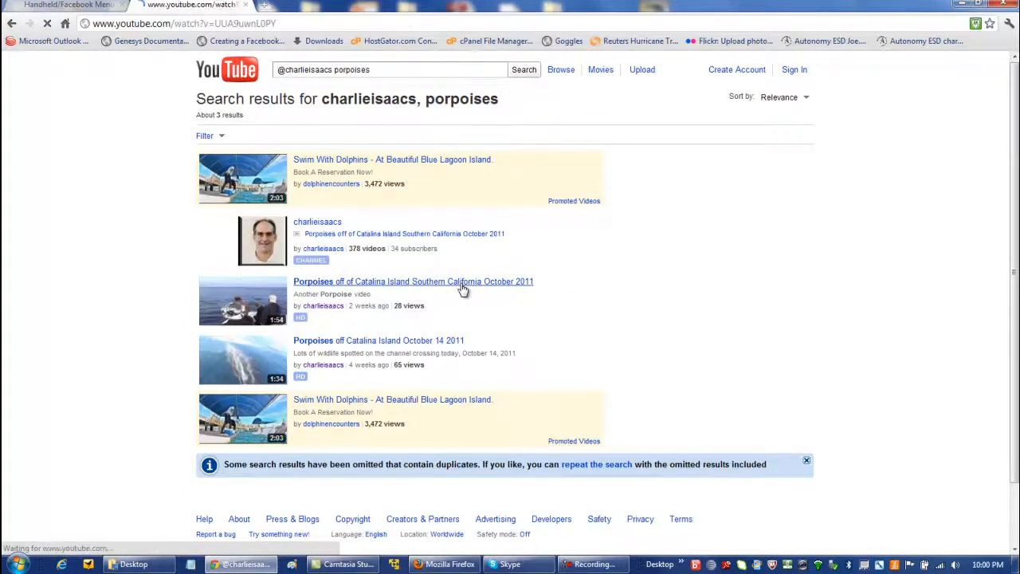
{"action": "left_click", "coordinate": [413, 280]}
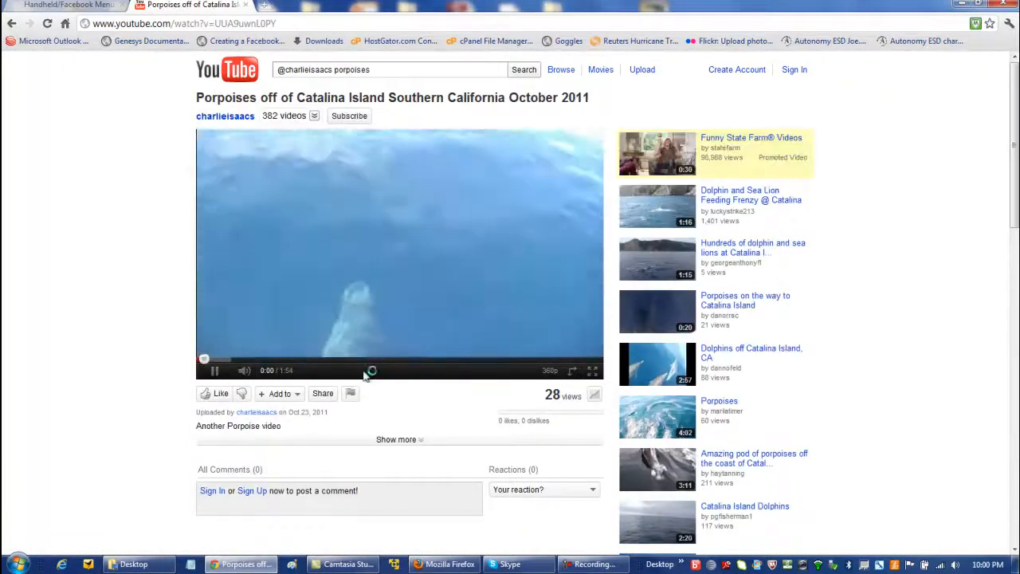
{"action": "left_click", "coordinate": [322, 392]}
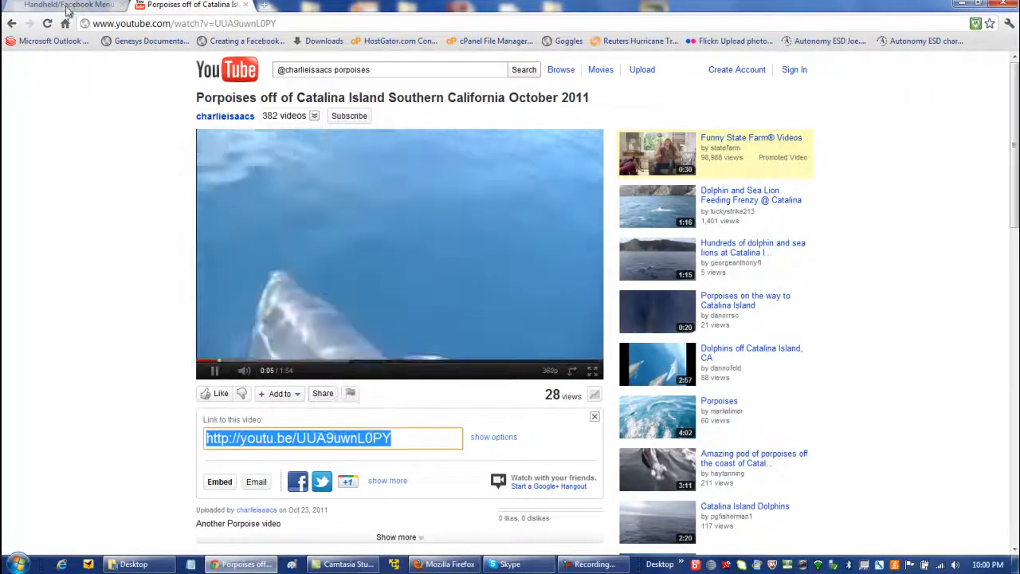
{"action": "left_click", "coordinate": [67, 5]}
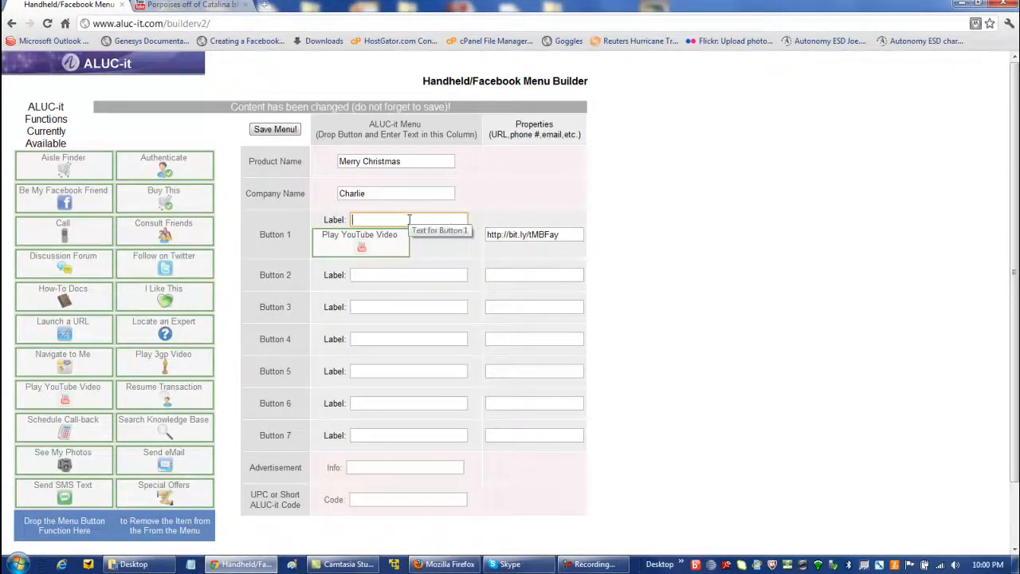
{"action": "type", "text": "Porpoises off Catalina"}
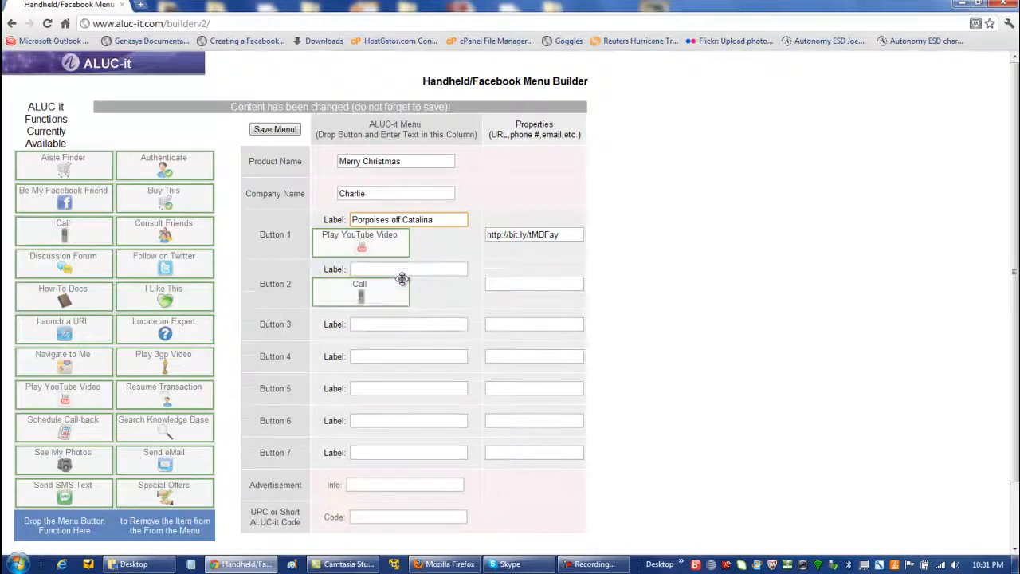
{"action": "type", "text": "My New Cell Phone"}
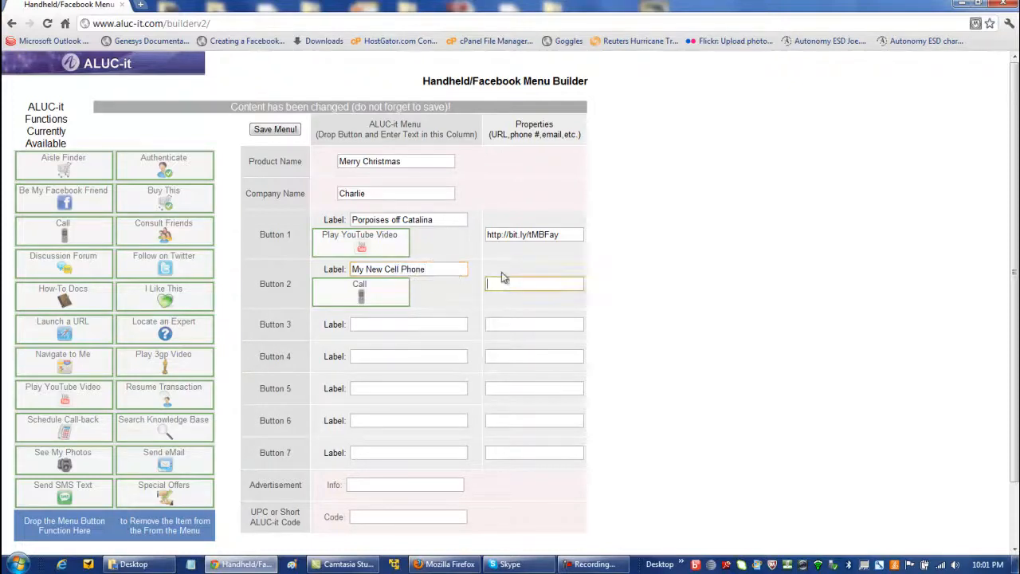
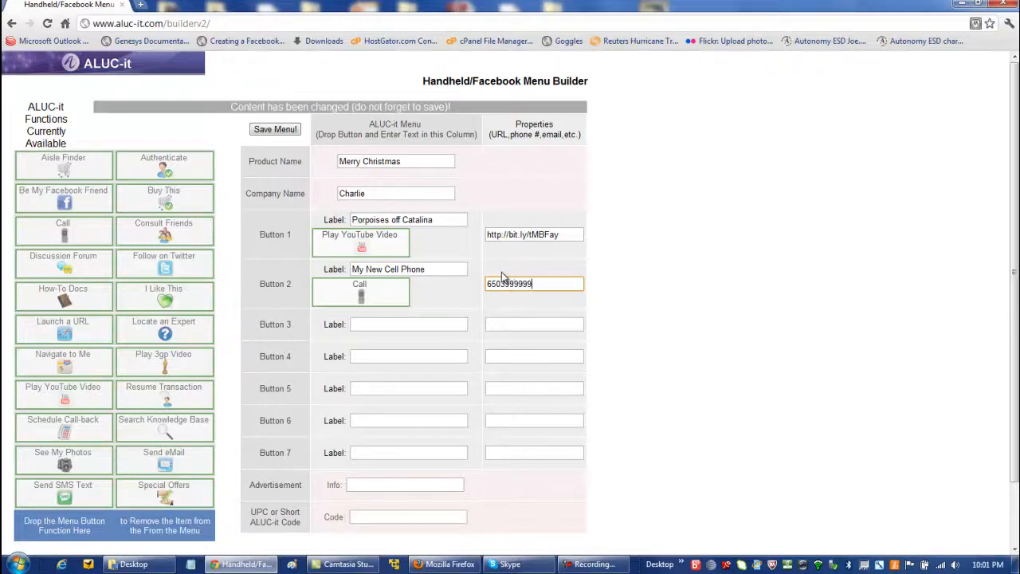
{"action": "left_click", "coordinate": [408, 323]}
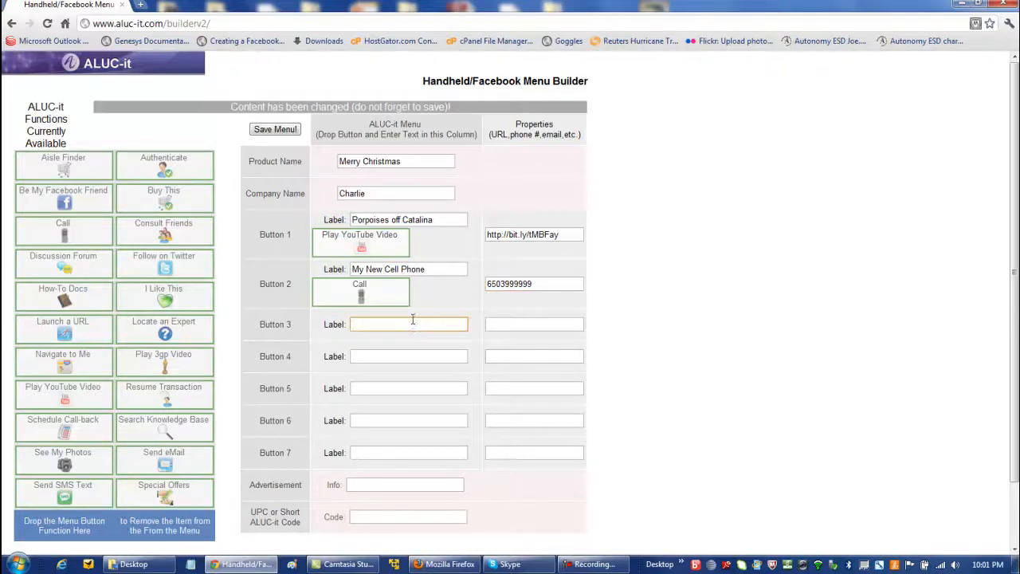
Make Button 3 Follow on Twitter, labelled 'My Twitter Handle', with a twitter URL.
{"action": "left_click_drag", "start_coordinate": [162, 267], "coordinate": [360, 333]}
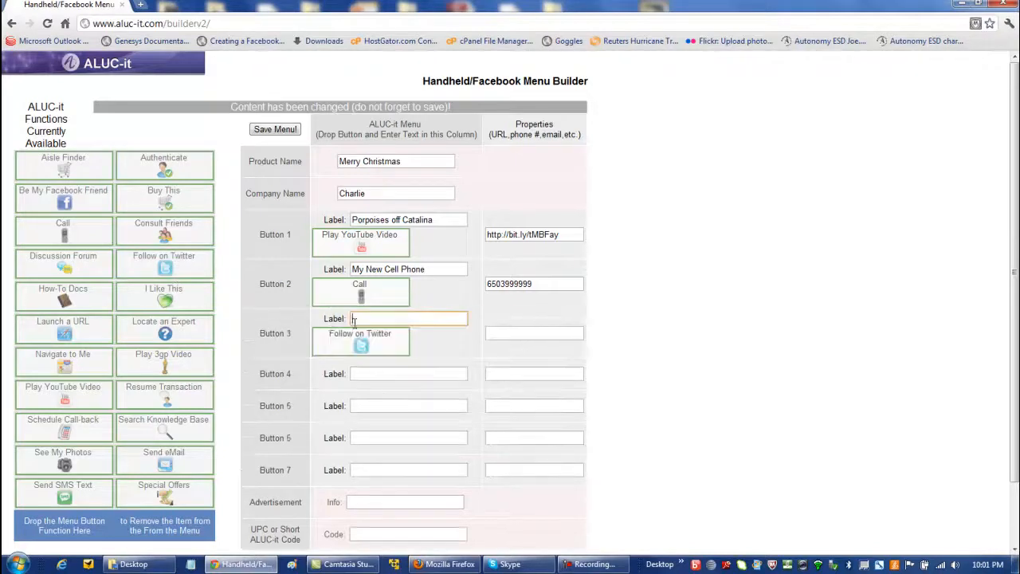
{"action": "type", "text": "My Twitter Handle"}
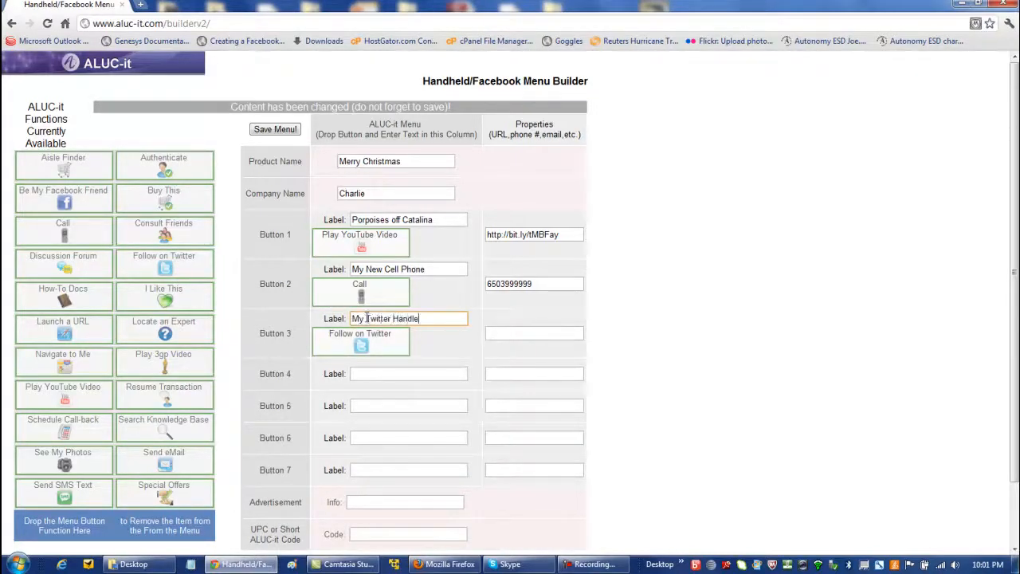
{"action": "left_click", "coordinate": [534, 333]}
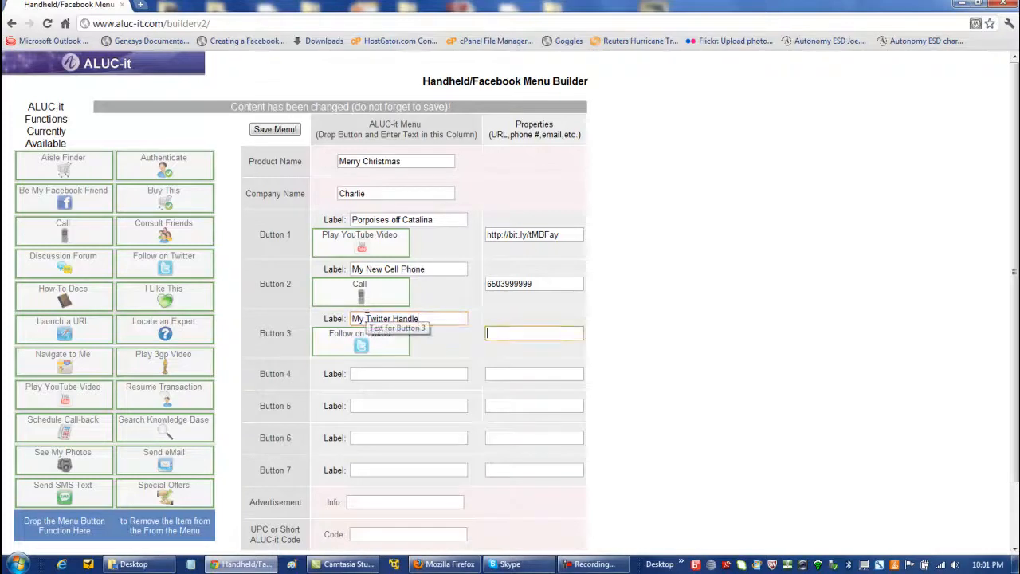
{"action": "type", "text": "http://www."}
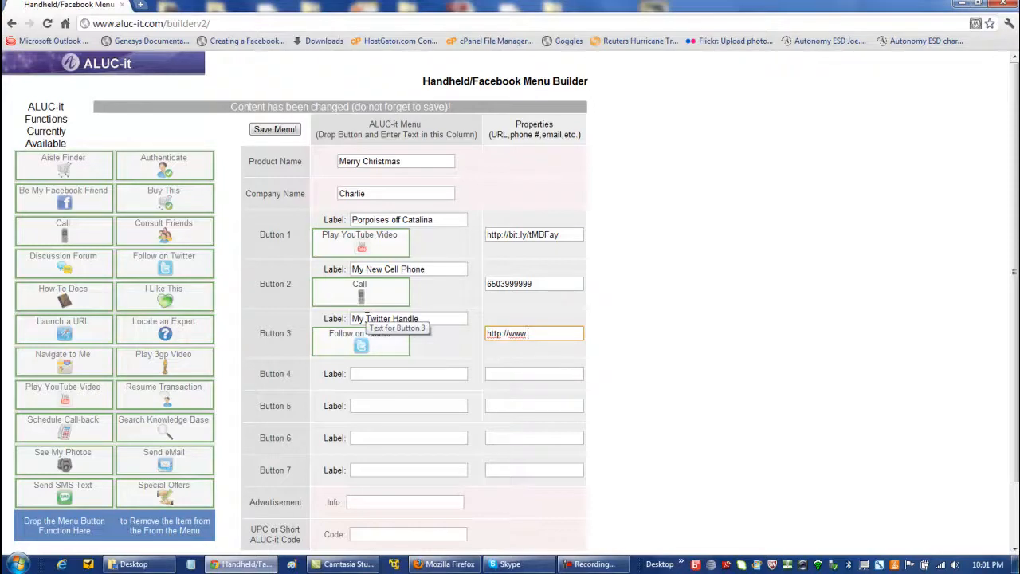
{"action": "type", "text": "twitter"}
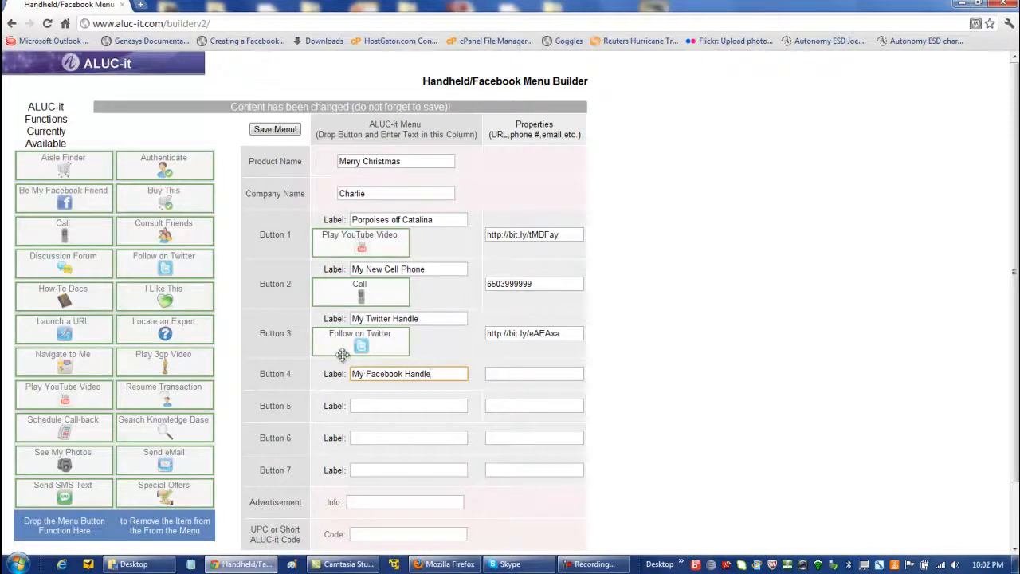
{"action": "mouse_move", "coordinate": [70, 200]}
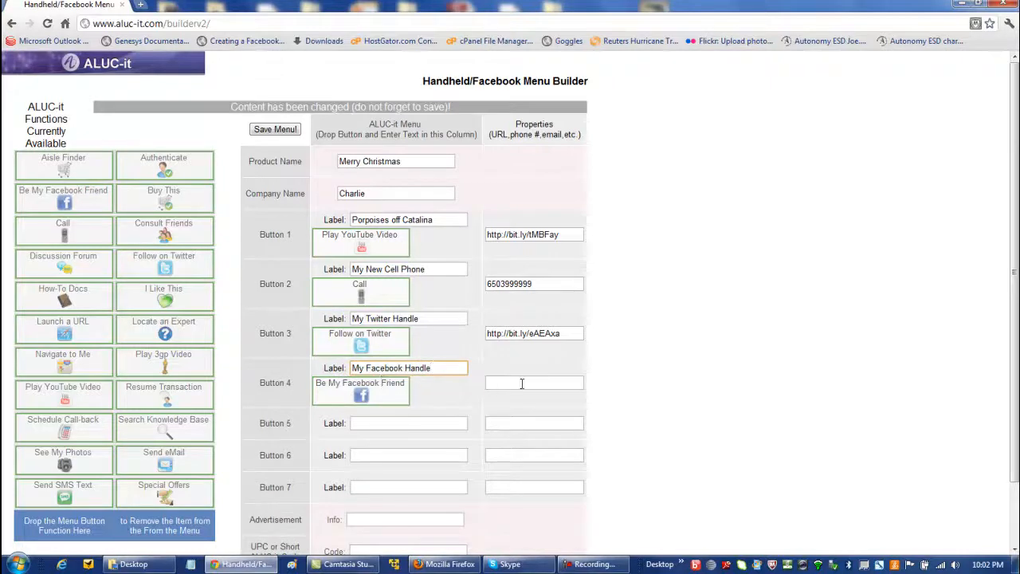
Make Button 4 Be My Facebook Friend, labelled 'My Facebook Handle', with a facebook URL.
{"action": "type", "text": "http://www"}
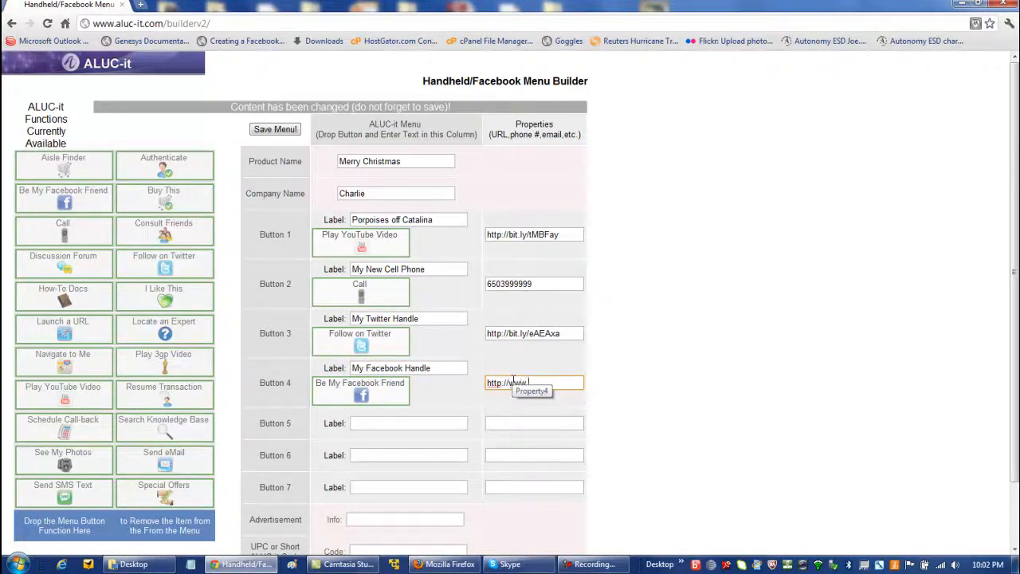
{"action": "type", "text": ".facebook"}
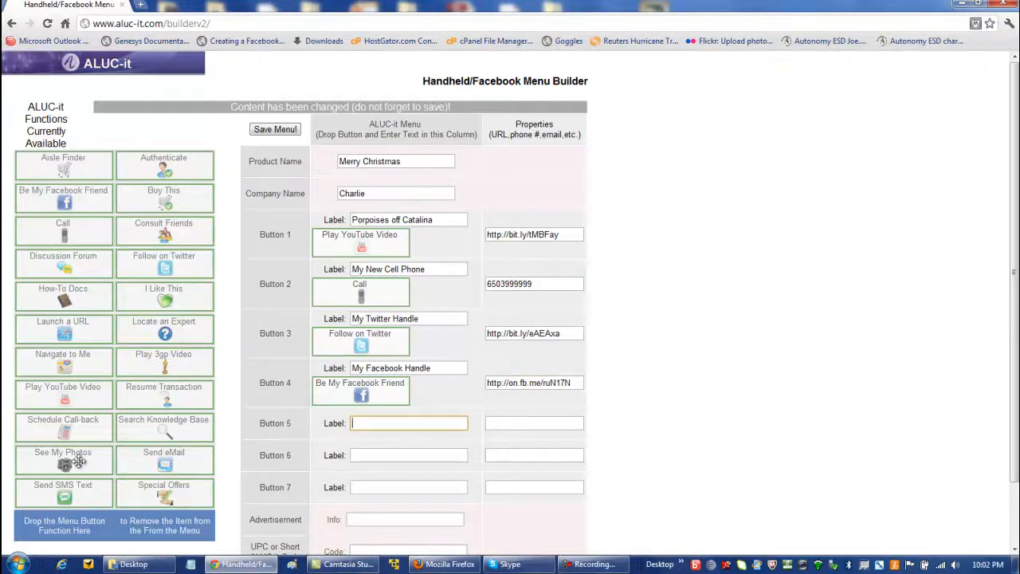
Make Button 5 a See My Photos function labelled 'See My South Africa Trip'.
{"action": "left_click_drag", "start_coordinate": [64, 459], "coordinate": [360, 431]}
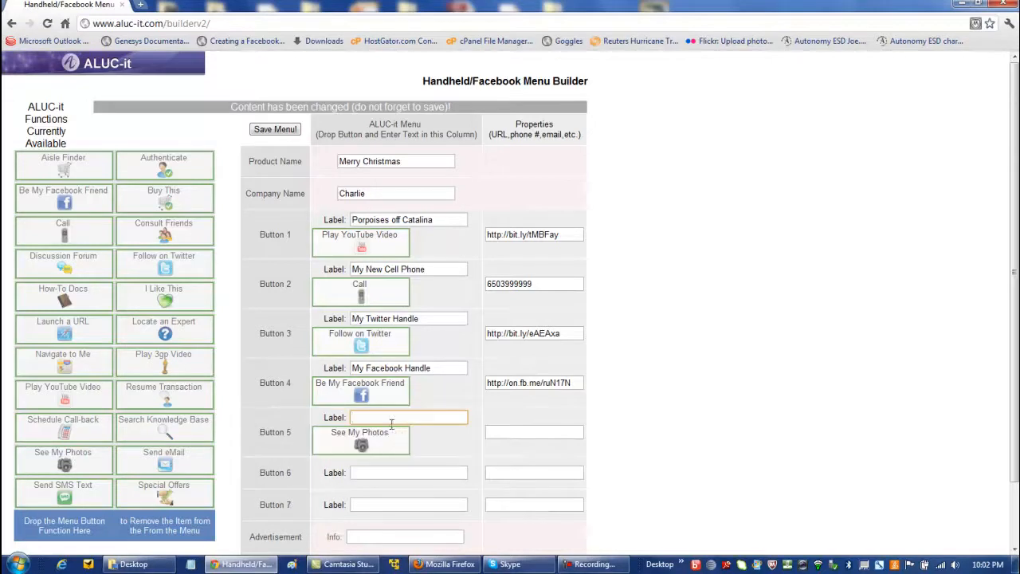
{"action": "type", "text": "See My South Africa Trip"}
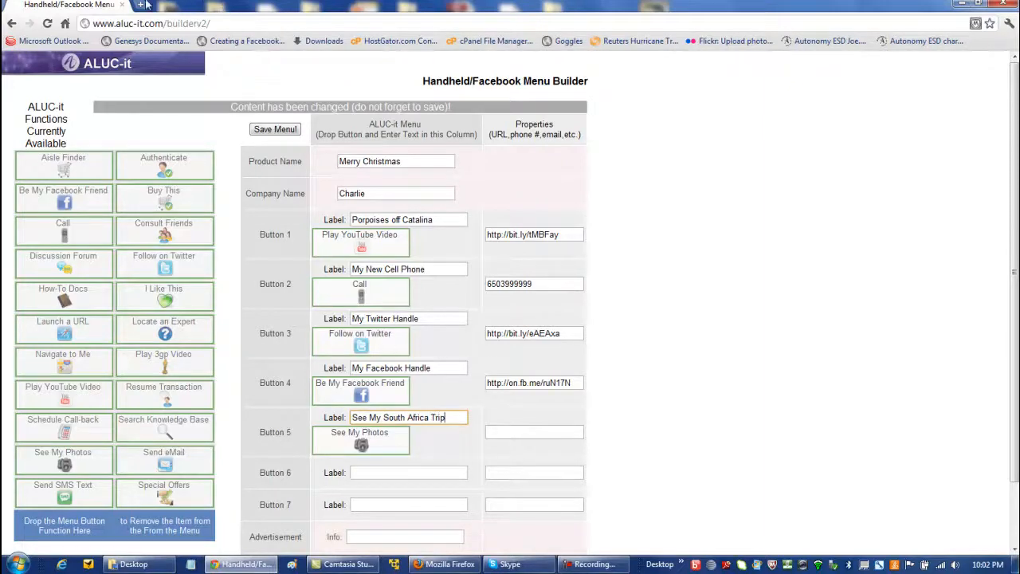
In Flickr Sets, grab the share link of the Safari Bytes October 2010 photo set.
{"action": "left_click", "coordinate": [175, 7]}
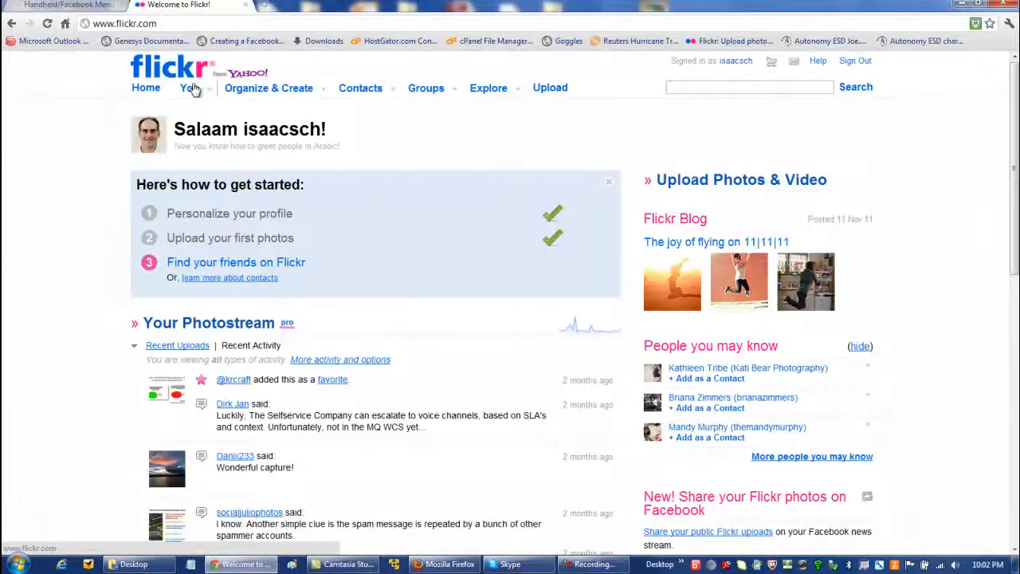
{"action": "left_click", "coordinate": [188, 88]}
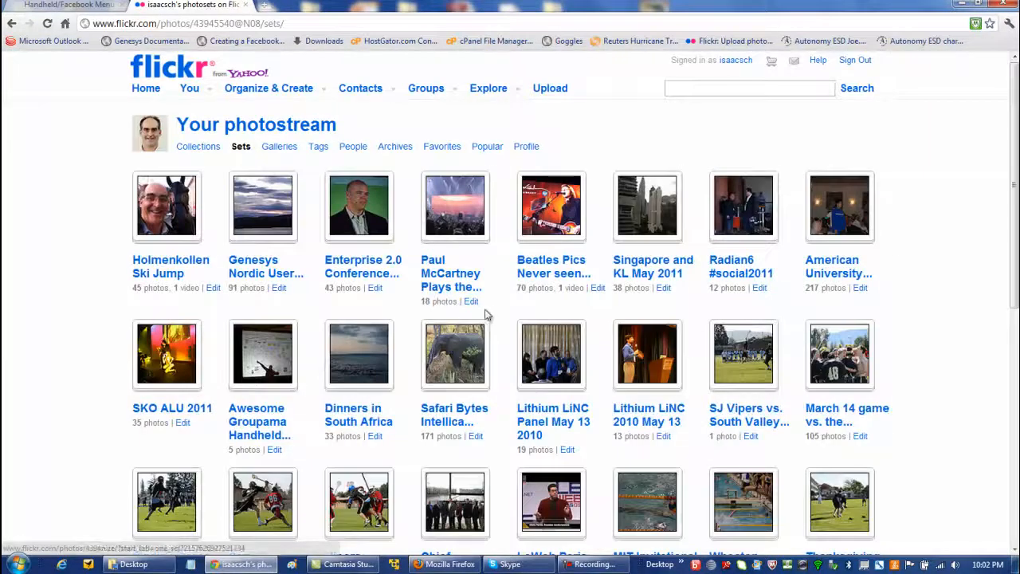
{"action": "left_click", "coordinate": [454, 354]}
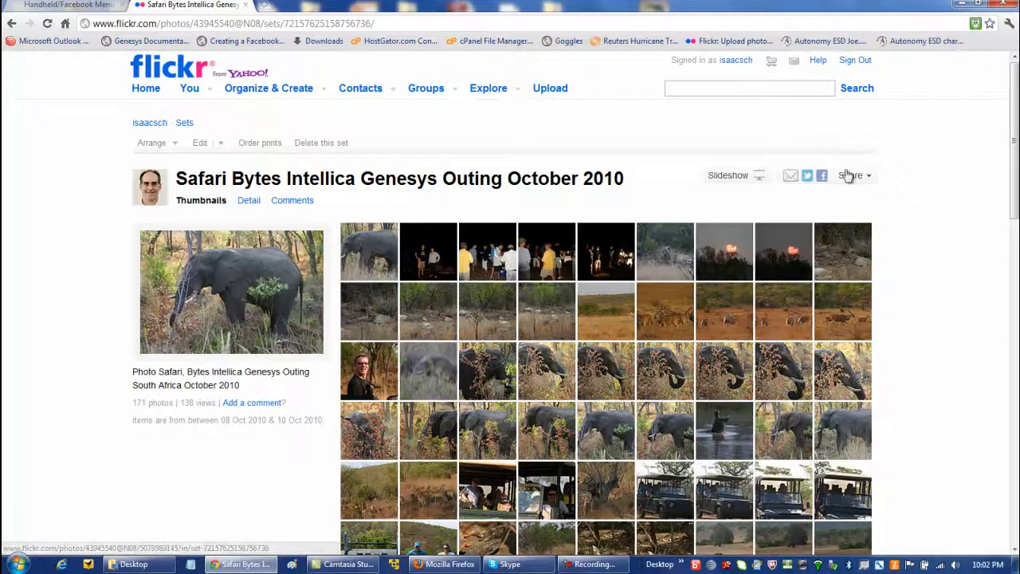
{"action": "left_click", "coordinate": [851, 174]}
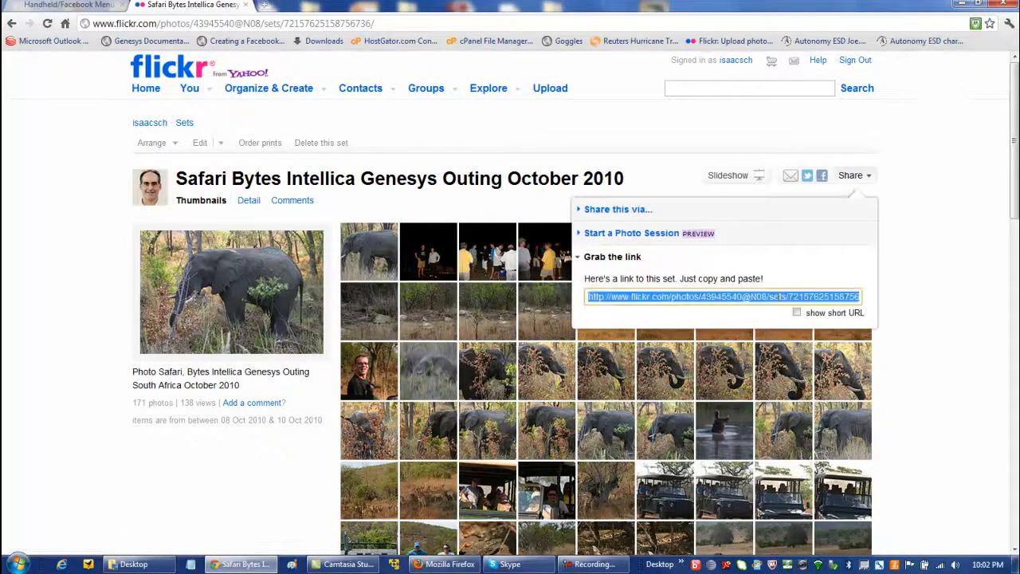
{"action": "left_click", "coordinate": [66, 6]}
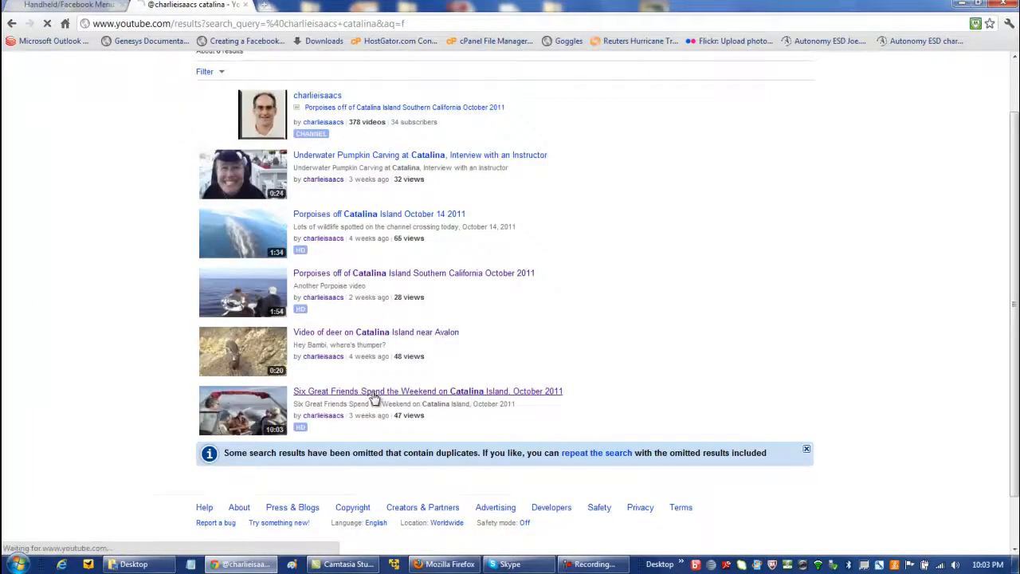
Open the Six Great Friends Weekend on Catalina Island video from the results.
{"action": "left_click", "coordinate": [427, 390]}
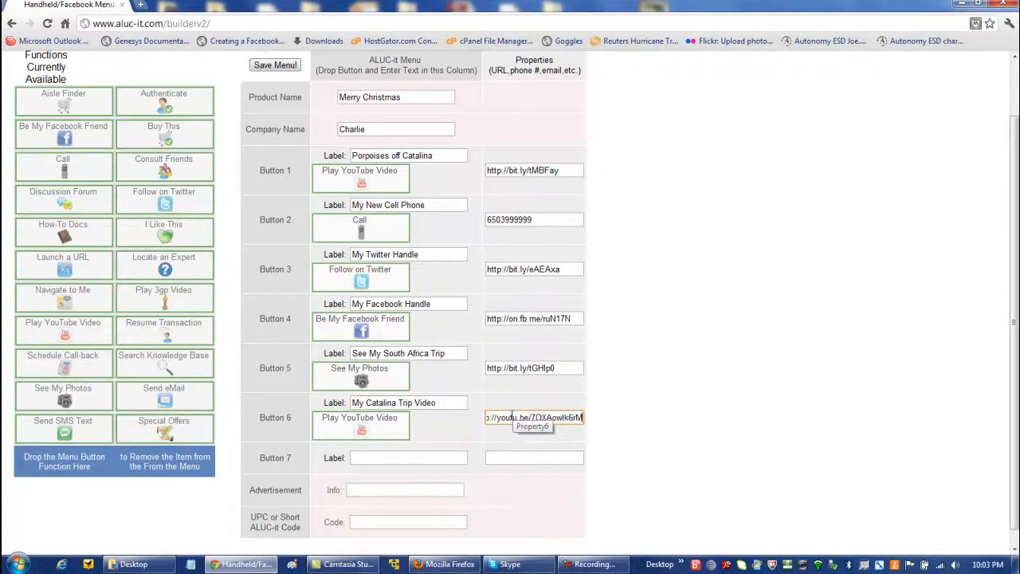
{"action": "mouse_move", "coordinate": [271, 415]}
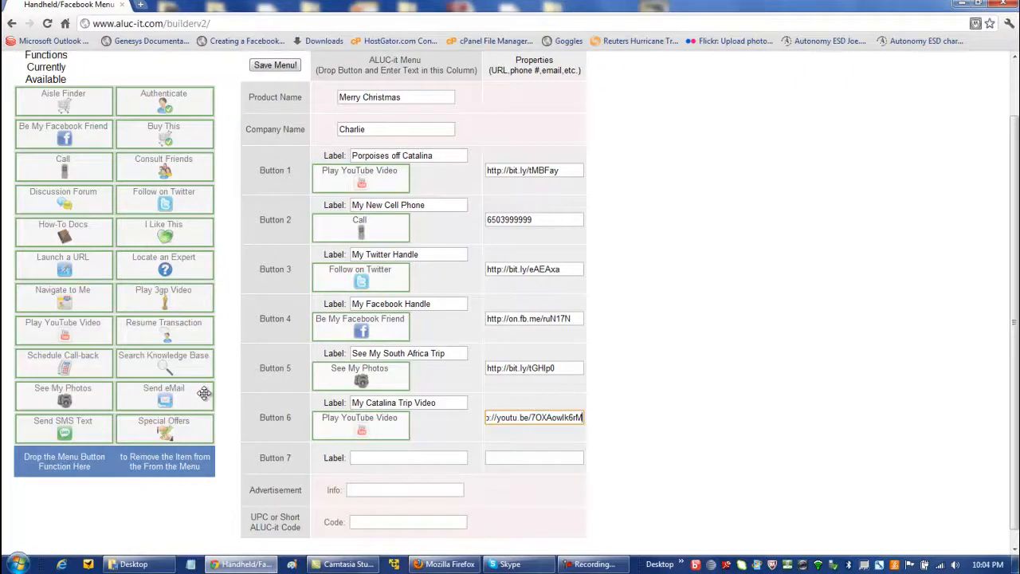
Make Button 7 Send eMail, labelled 'My New eMail Address', with a charlie@ address.
{"action": "left_click_drag", "start_coordinate": [163, 395], "coordinate": [376, 456]}
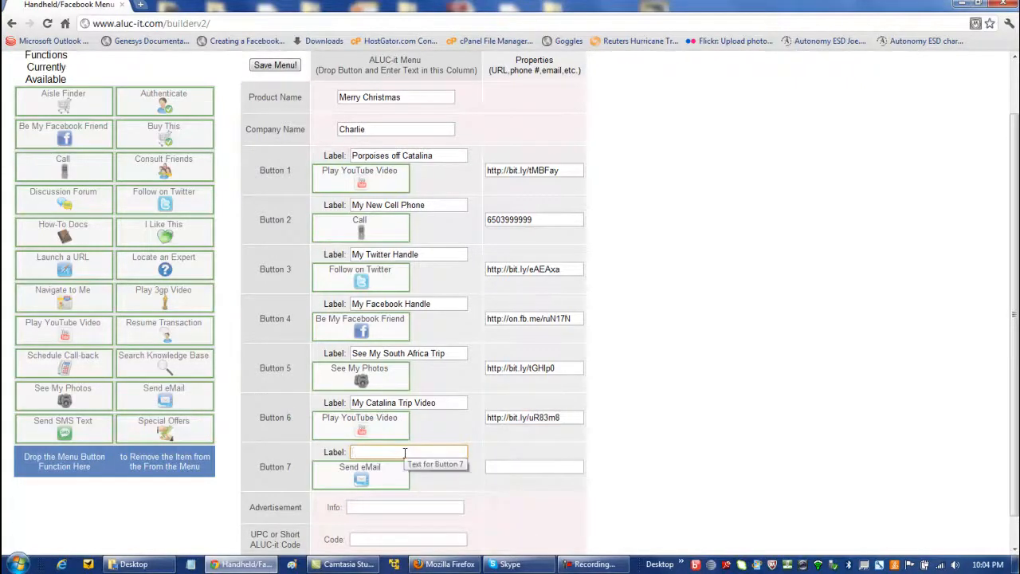
{"action": "type", "text": "My New eMail"}
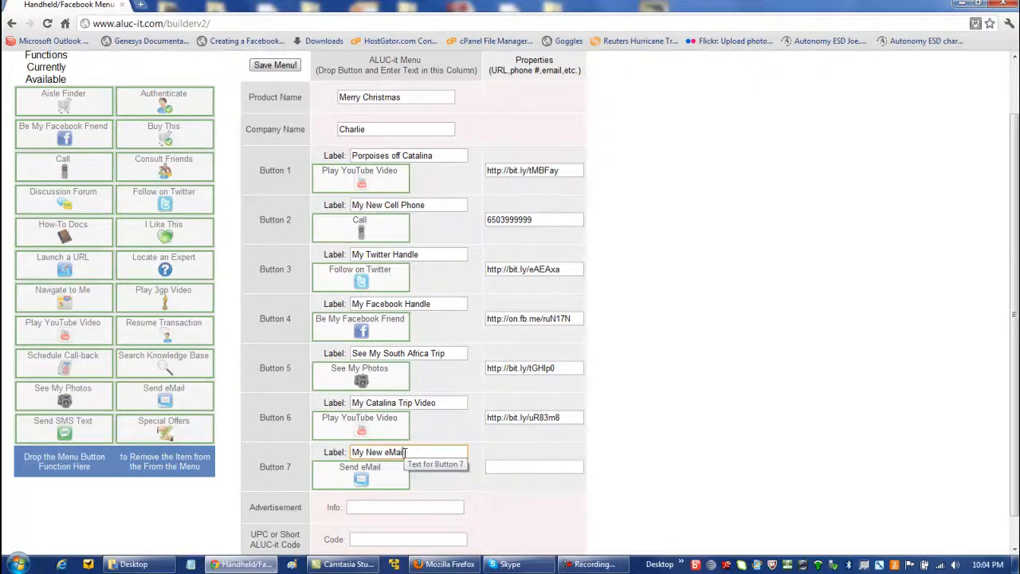
{"action": "type", "text": "Address"}
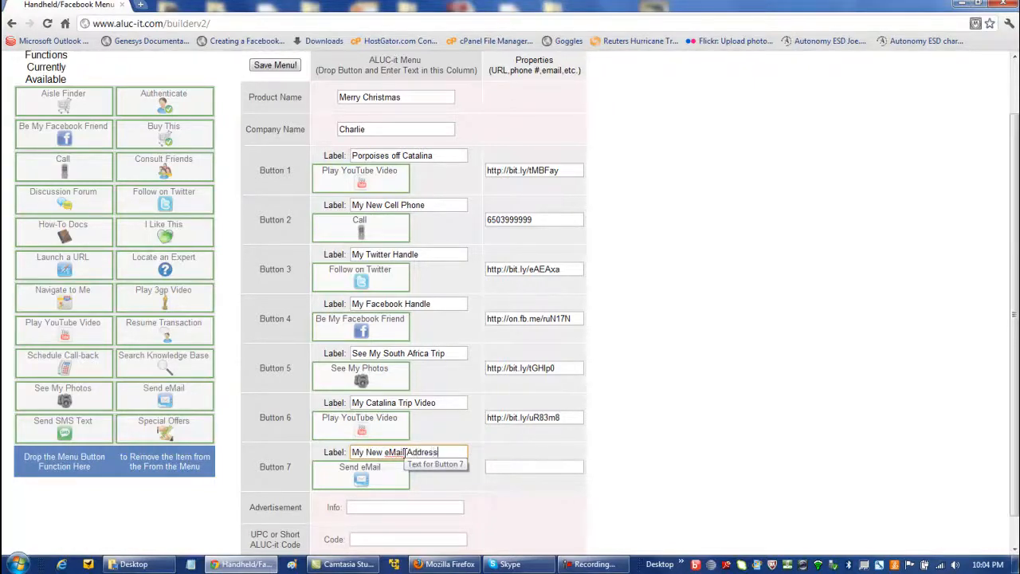
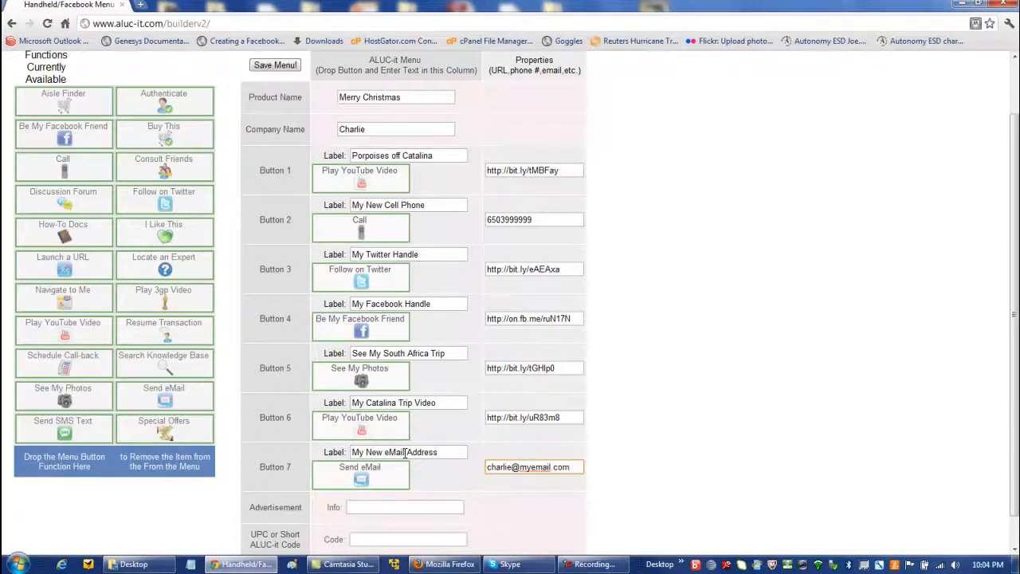
{"action": "scroll", "scroll_direction": "down", "scroll_amount": 3}
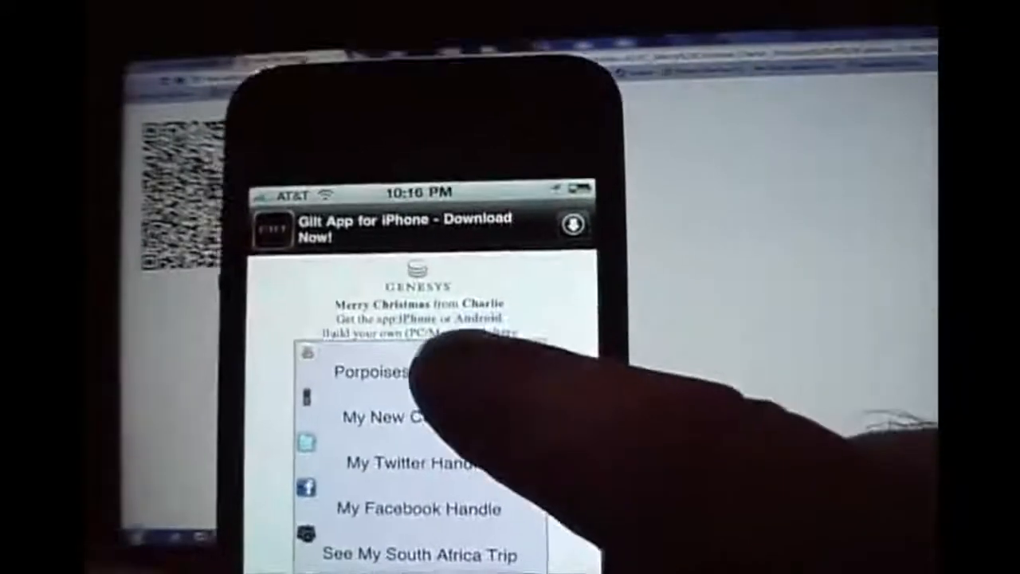
Open the scanned Merry Christmas menu link on the phone.
{"action": "left_click", "coordinate": [367, 373]}
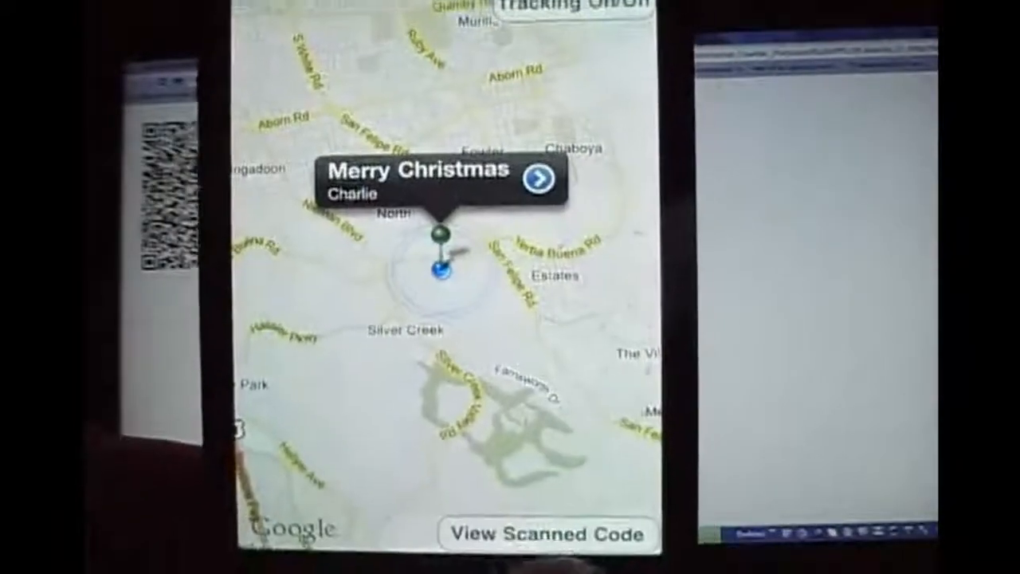
View the scanned menu, play Porpoises off Catalina, and call My New Cell Phone.
{"action": "left_click", "coordinate": [538, 178]}
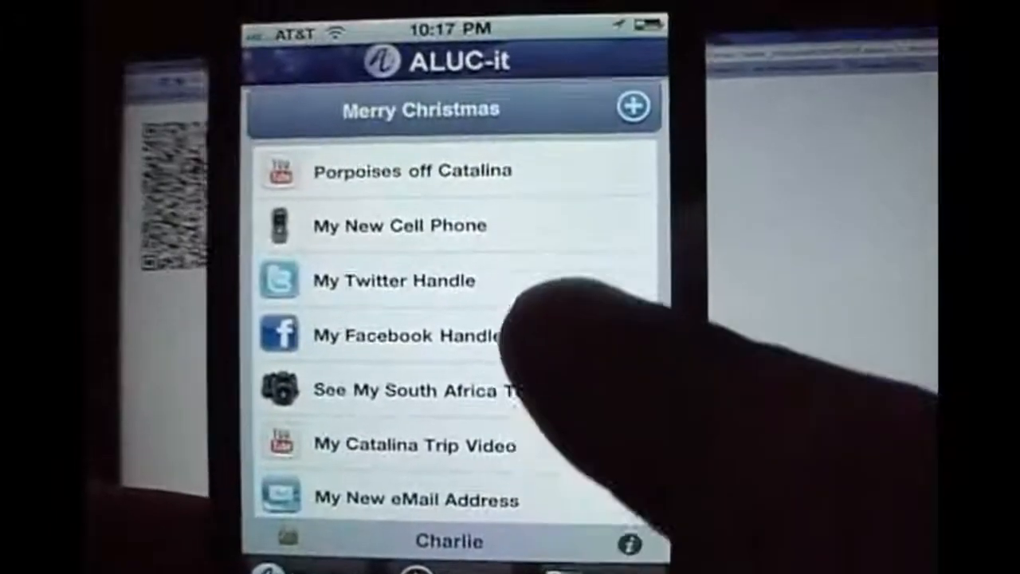
{"action": "left_click", "coordinate": [411, 170]}
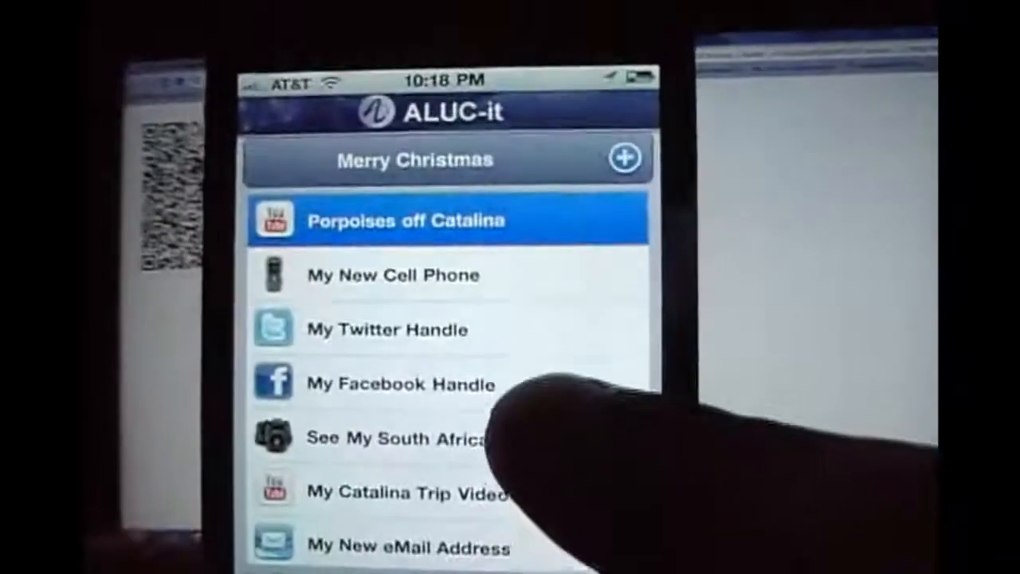
{"action": "left_click", "coordinate": [390, 274]}
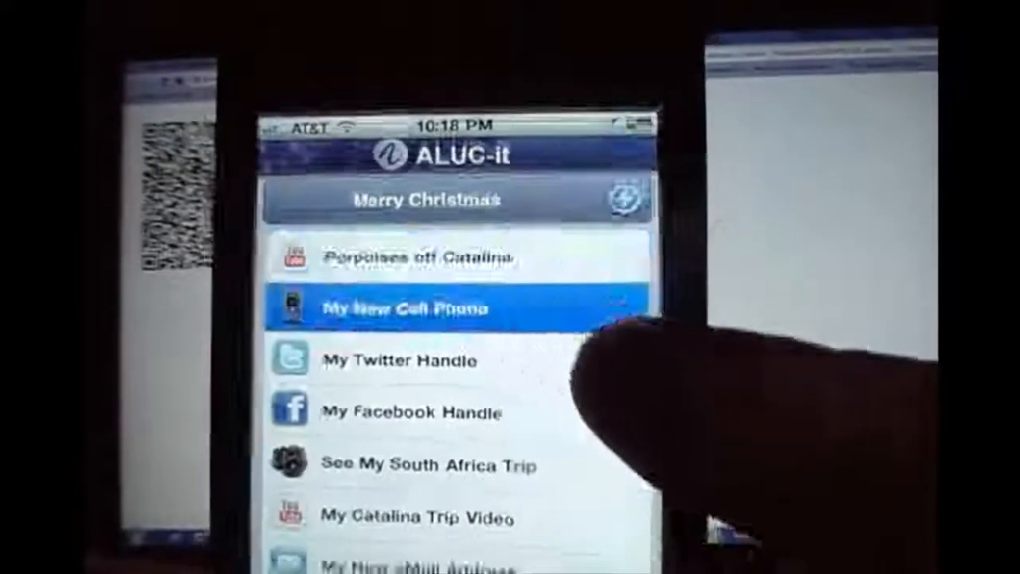
{"action": "left_click", "coordinate": [402, 309]}
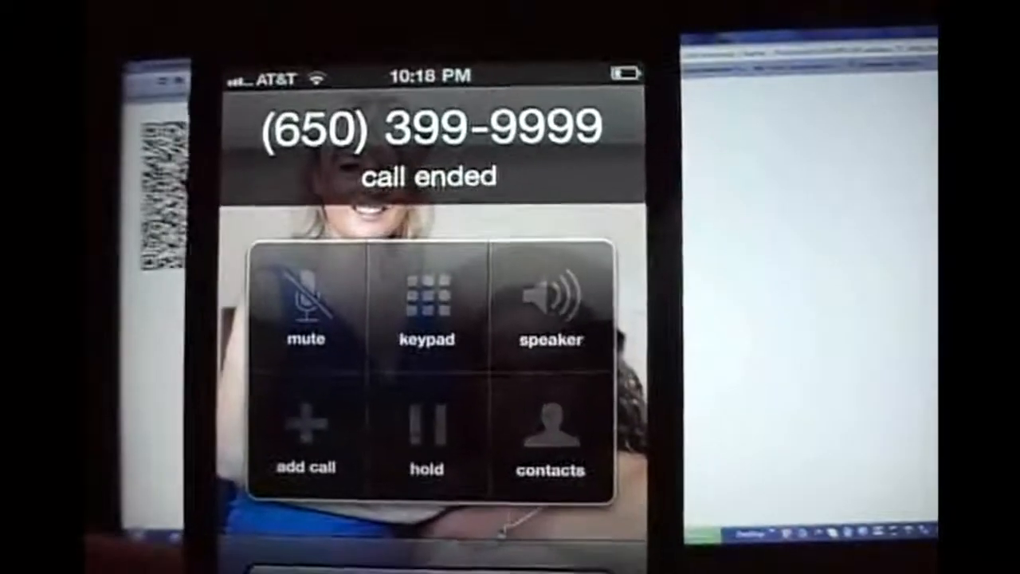
{"action": "right_click", "coordinate": [111, 159]}
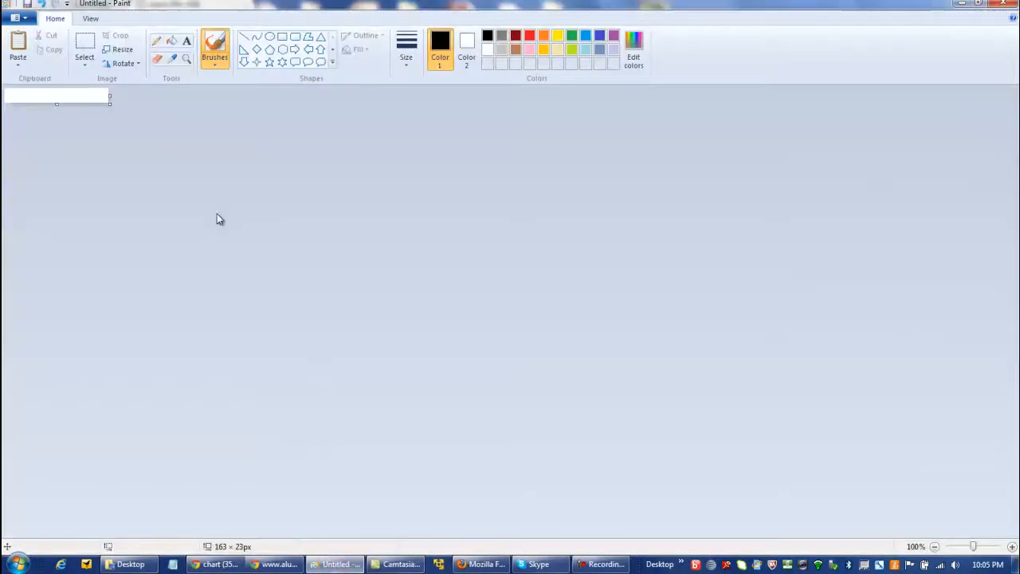
{"action": "mouse_move", "coordinate": [130, 157]}
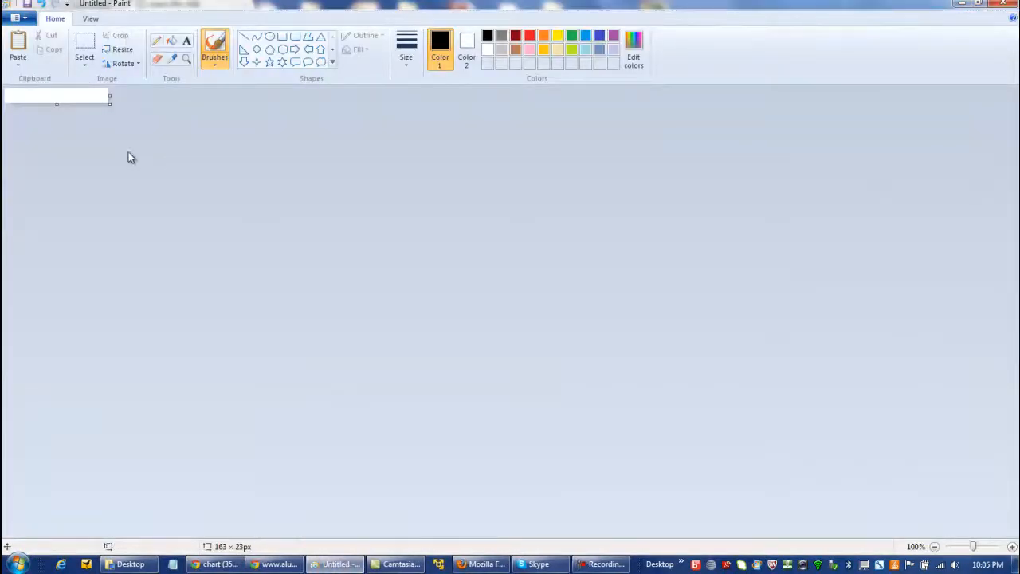
Show Paint's Save as picture formats (PNG, JPEG, BMP, GIF) from the File menu.
{"action": "left_click", "coordinate": [16, 19]}
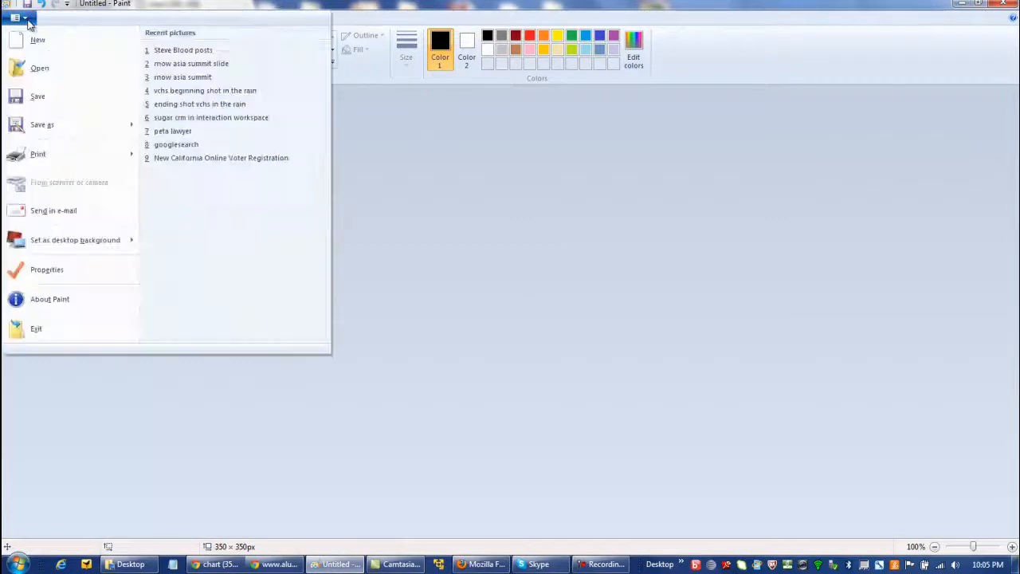
{"action": "left_click", "coordinate": [41, 124]}
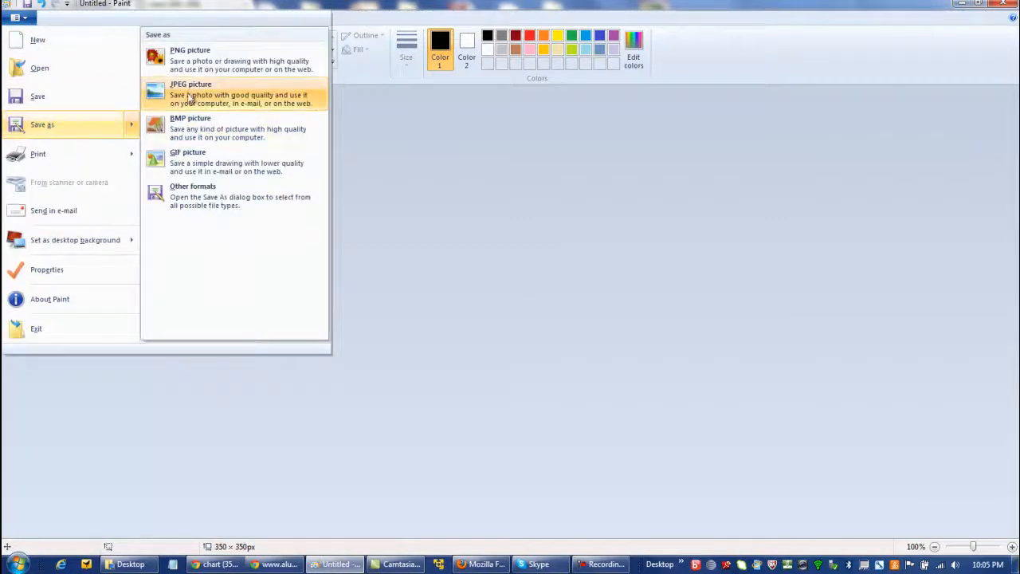